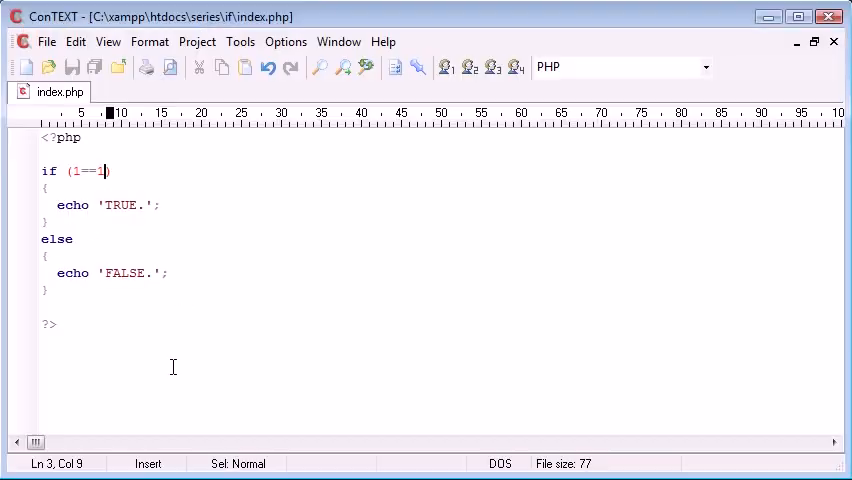
# - Delete the old TRUE/FALSE if/else code, leaving only the empty <?php and ?> tags
pyautogui.click(160, 204)
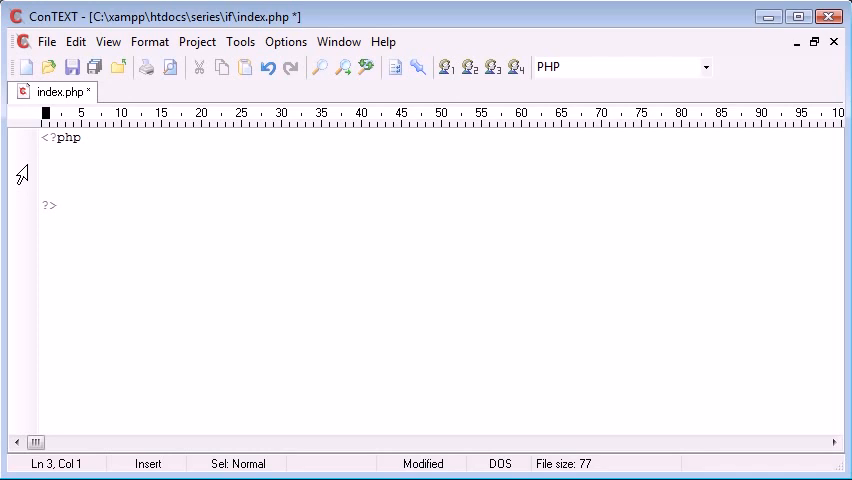
# - Declare $number = 10; on the line below <?php
pyautogui.write('$number')
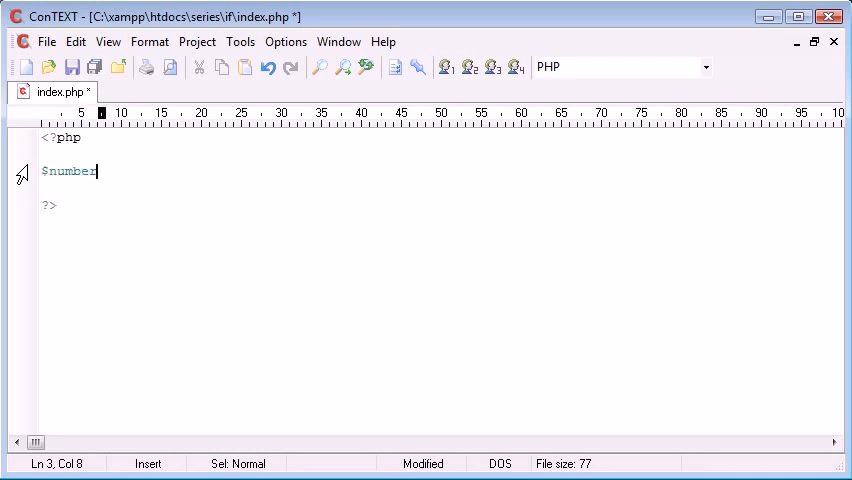
pyautogui.write('1 =')
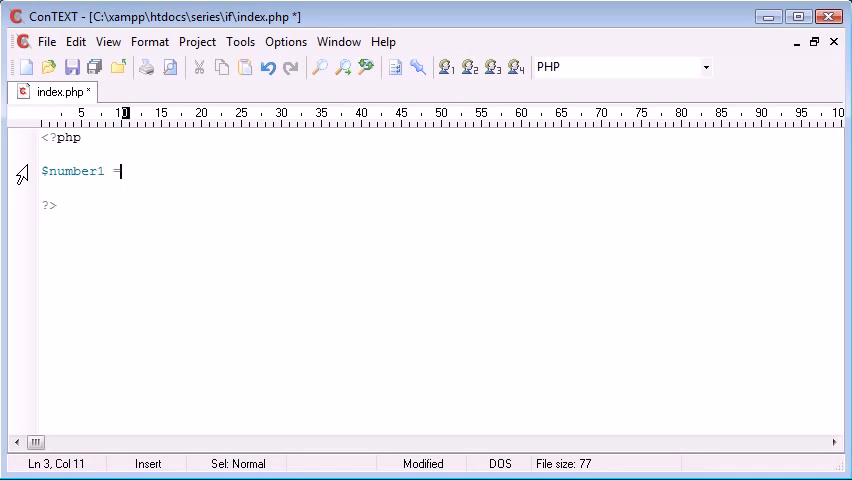
pyautogui.write('= 10;')
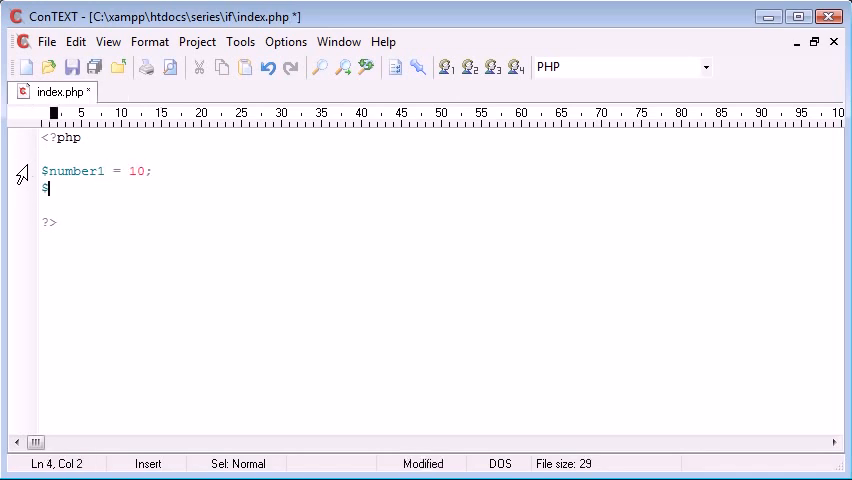
pyautogui.write('number2')
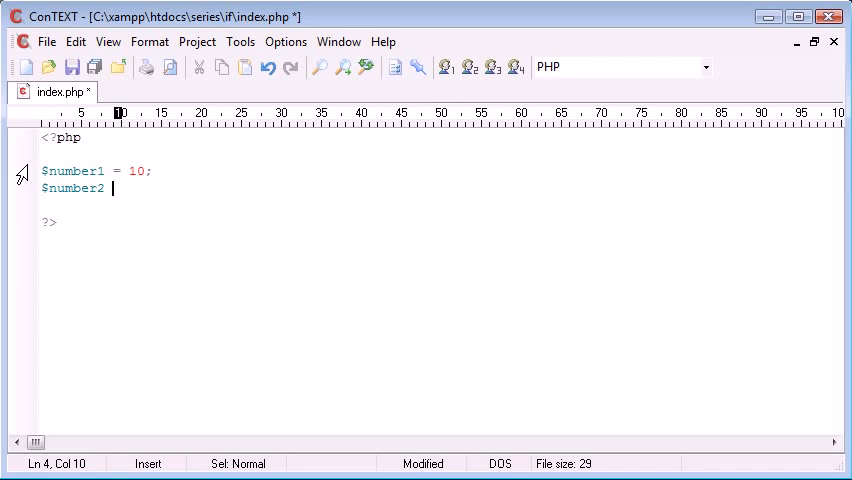
pyautogui.write('= 10;')
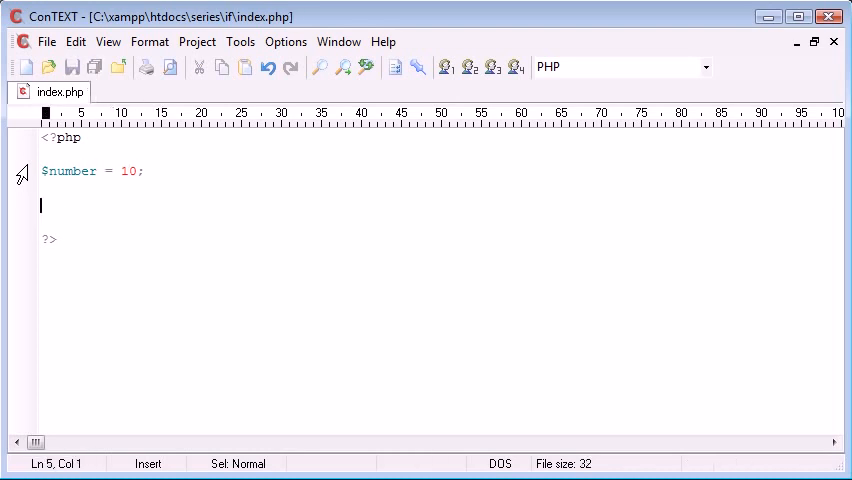
pyautogui.moveTo(276, 343)
pyautogui.write('if ($n')
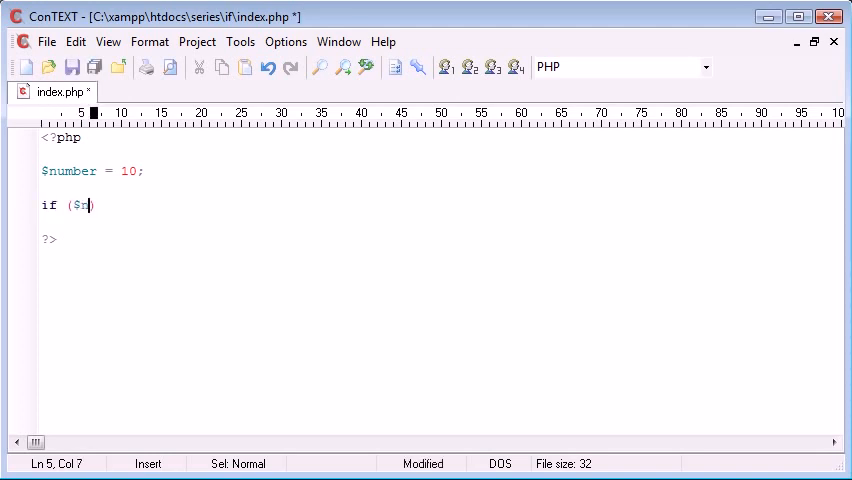
# - Write if ($number==10) { echo 'Equal to ten.'; } under the variable
pyautogui.write('number==10')
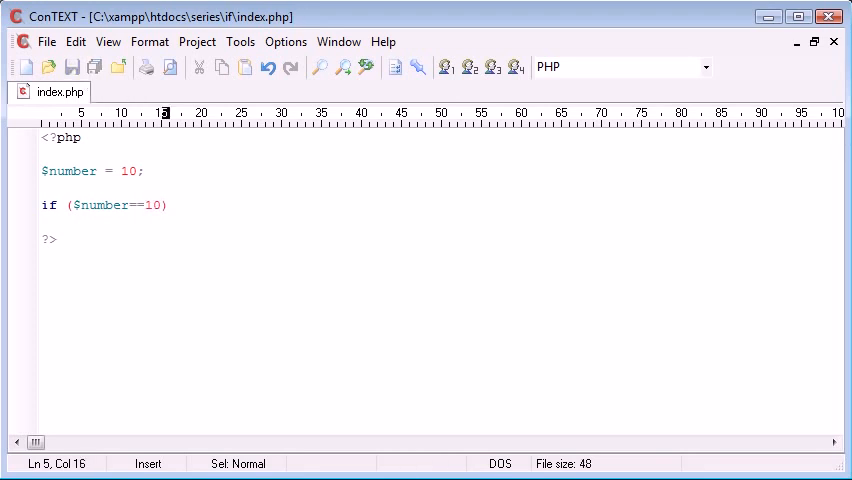
pyautogui.moveTo(128, 205); pyautogui.dragTo(152, 205)
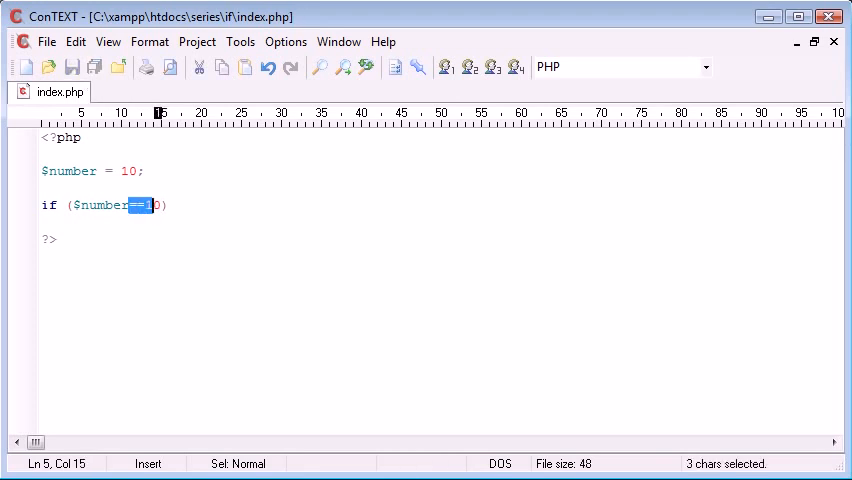
pyautogui.write('==10) {')
pyautogui.write('}')
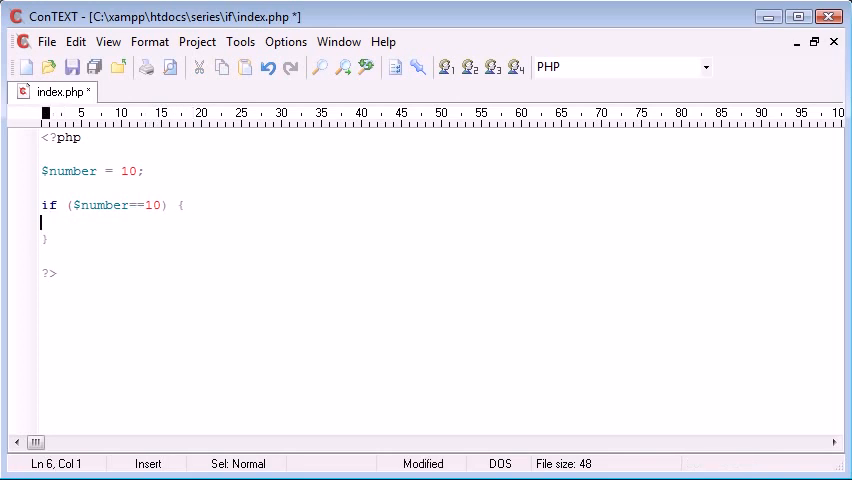
pyautogui.write("echo '';")
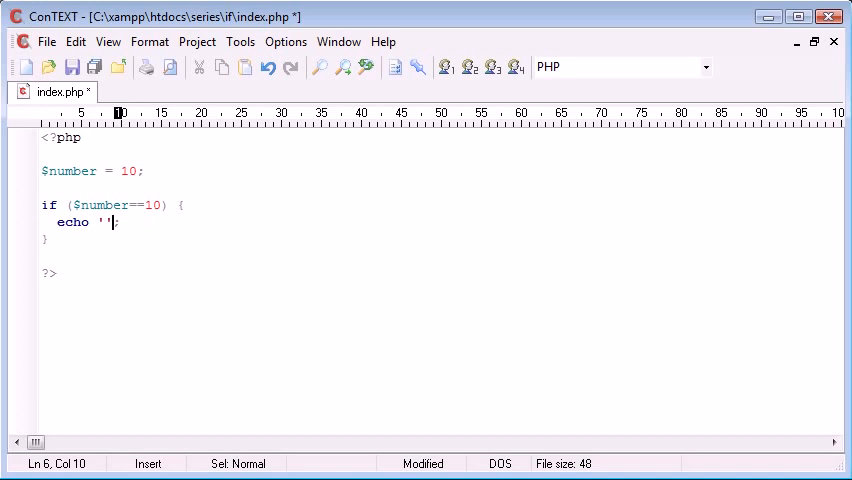
pyautogui.write('Equal to')
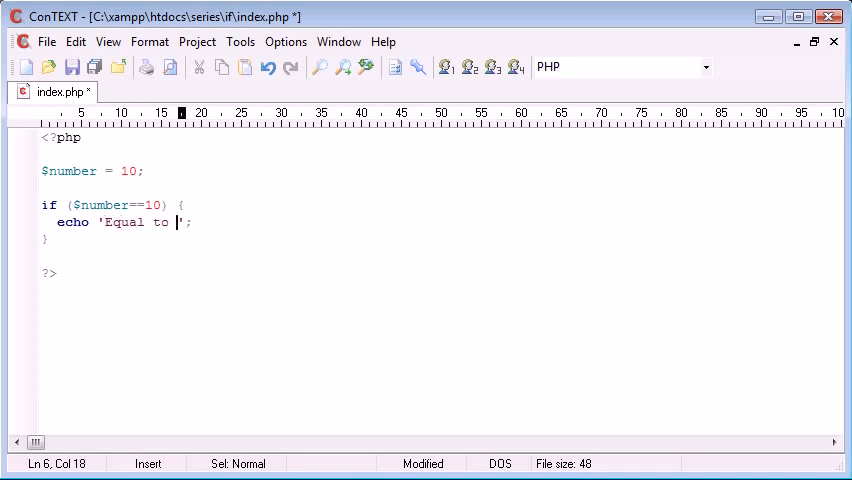
pyautogui.write('ten.')
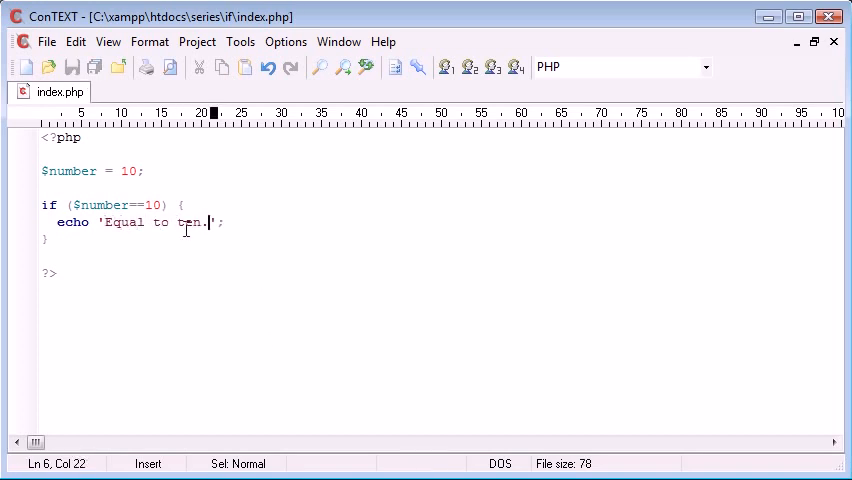
pyautogui.doubleClick(68, 171)
pyautogui.write(' els')
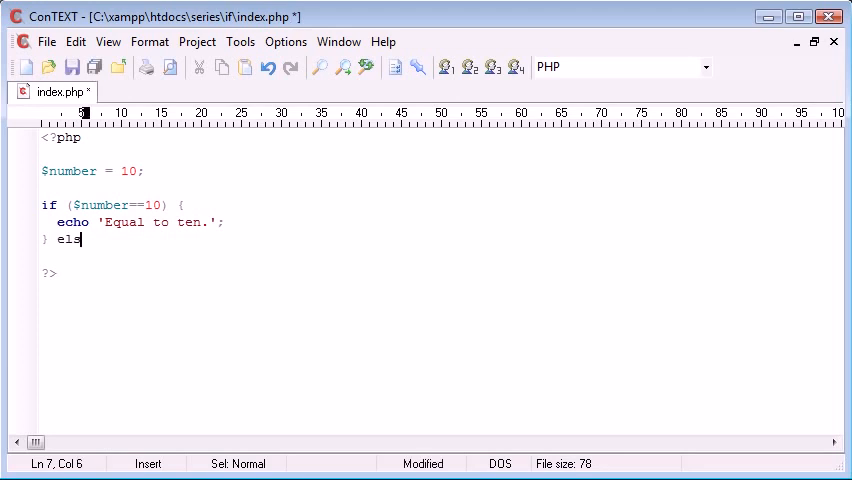
# - Replace the else block echoing 'Not equal to ten.' with the start of 'else if'
pyautogui.write('e {')
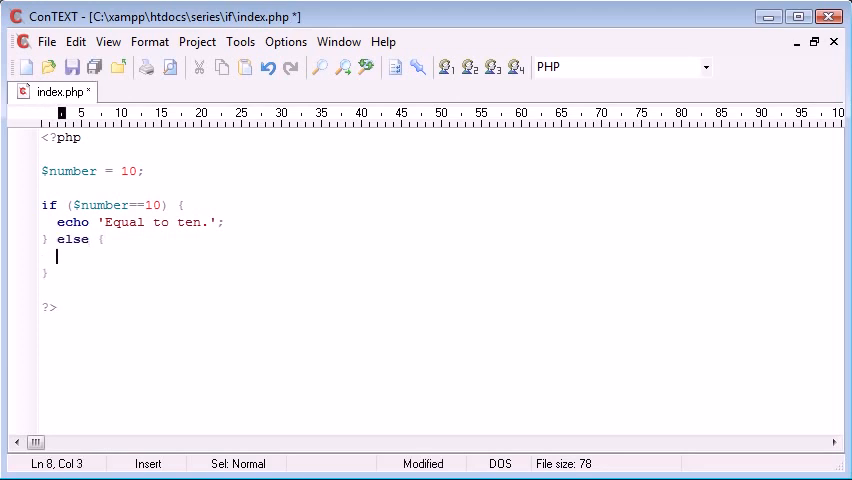
pyautogui.write("echo ''")
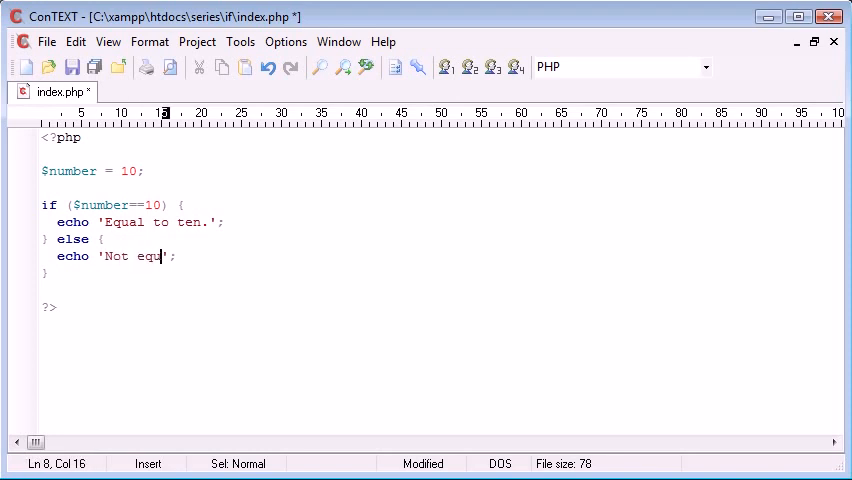
pyautogui.write('al to ten.')
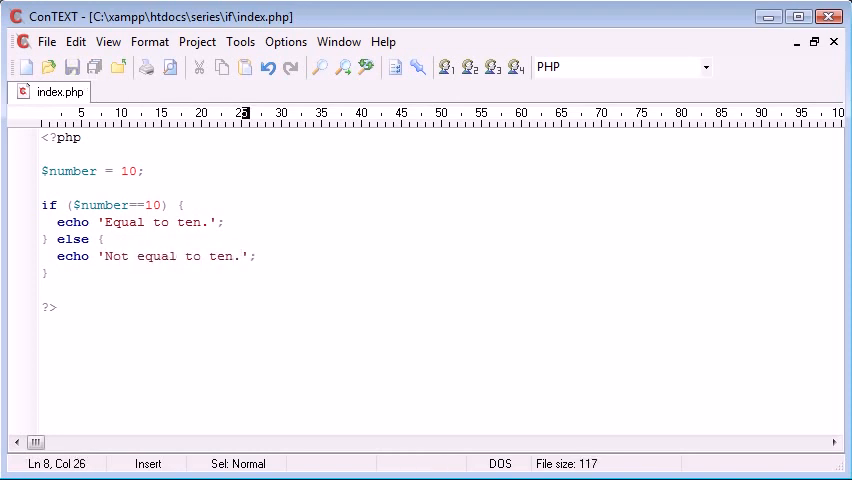
pyautogui.write('1')
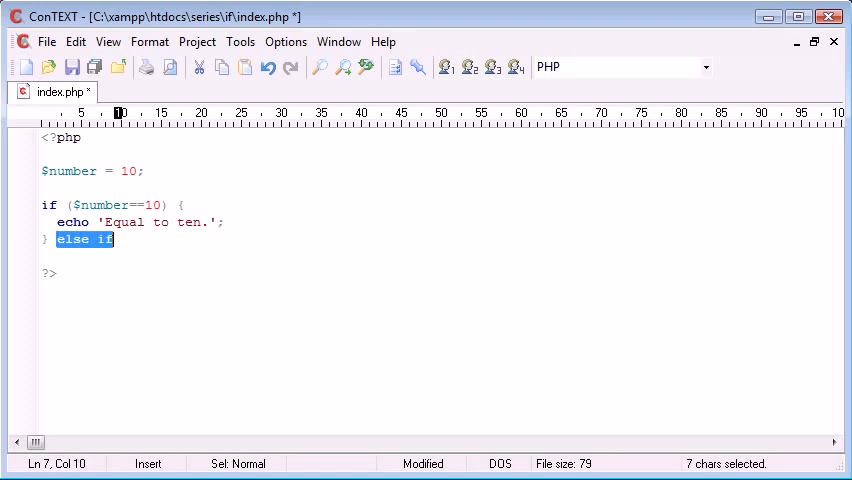
# - Add else if ($number==11) echoing 'Equal to eleven.', then an empty else block
pyautogui.write('() {')
pyautogui.write('}')
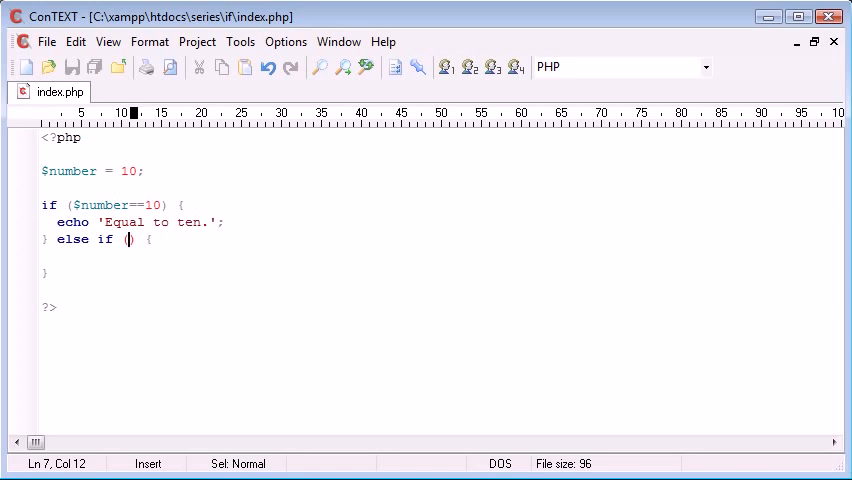
pyautogui.write('$number')
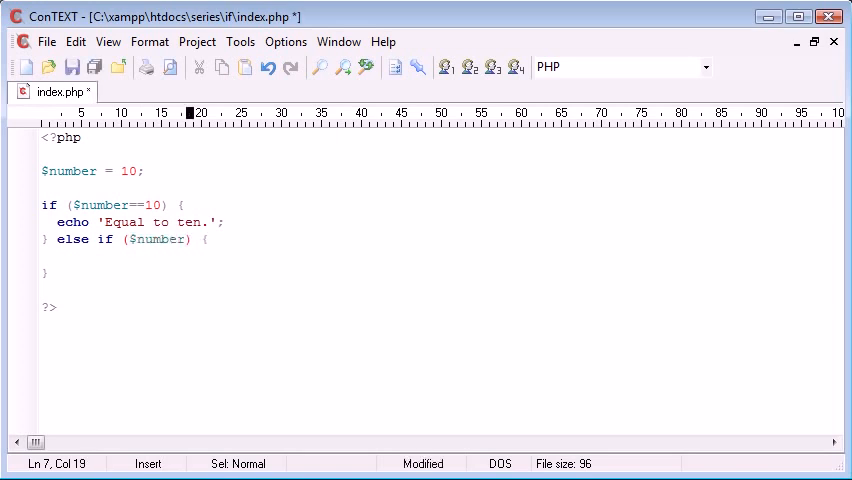
pyautogui.write('==11')
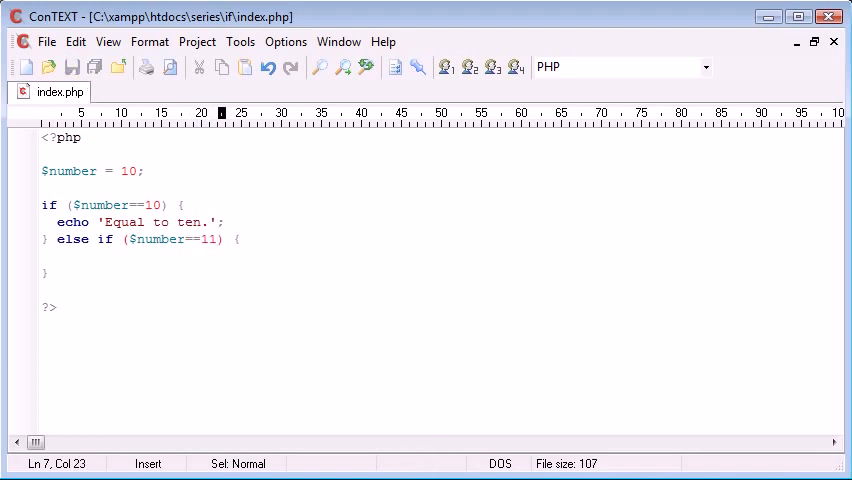
pyautogui.write('ech')
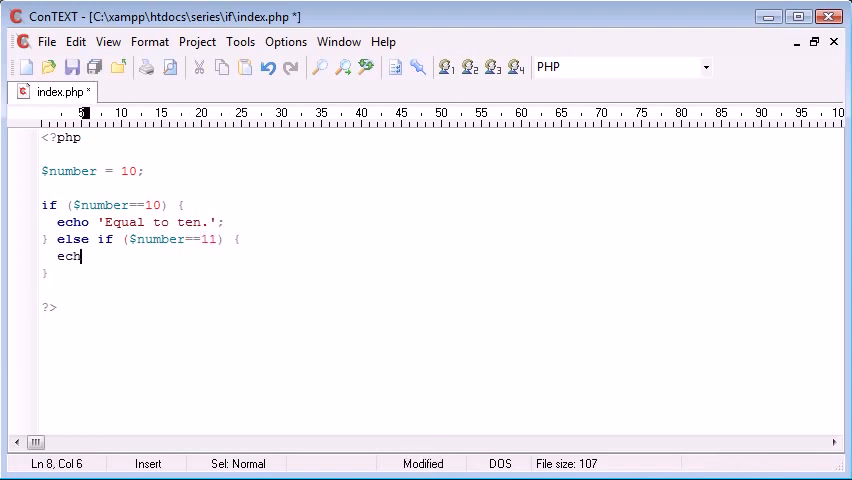
pyautogui.write("o 'Eq'")
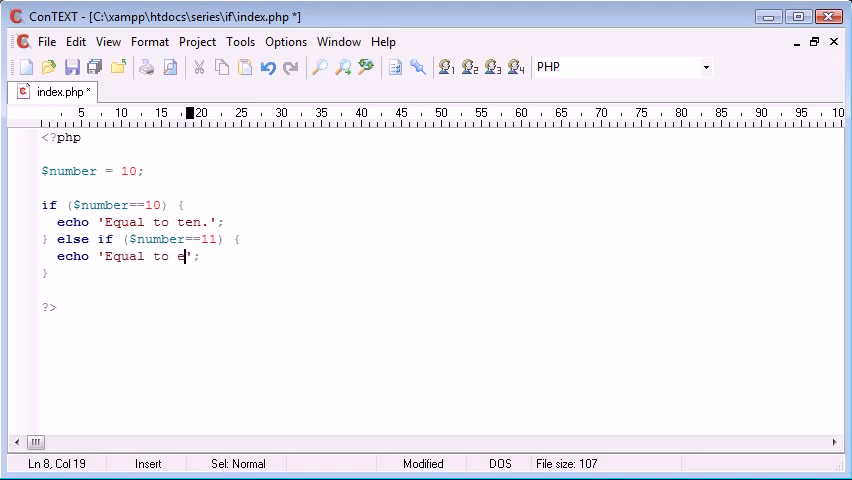
pyautogui.write('leven.')
pyautogui.click(440, 273)
pyautogui.write(' else {')
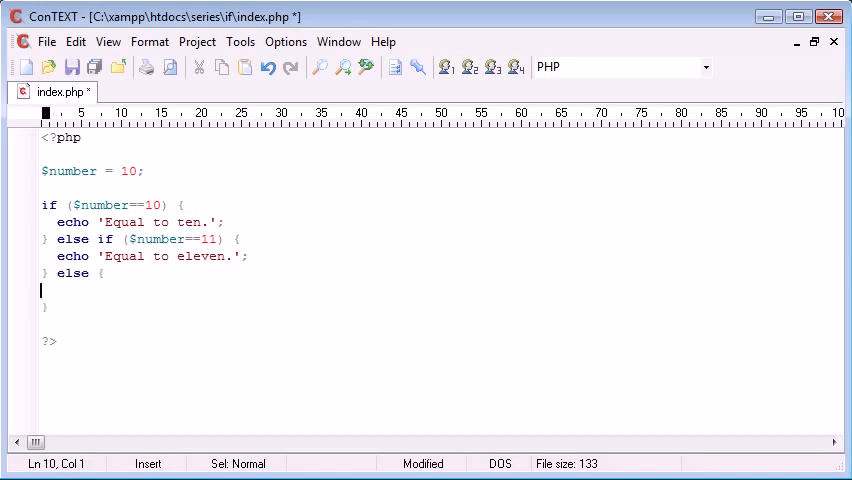
# - Echo 'Not equal.' in the else block, then highlight the if and else if lines
pyautogui.write("echo 'N';")
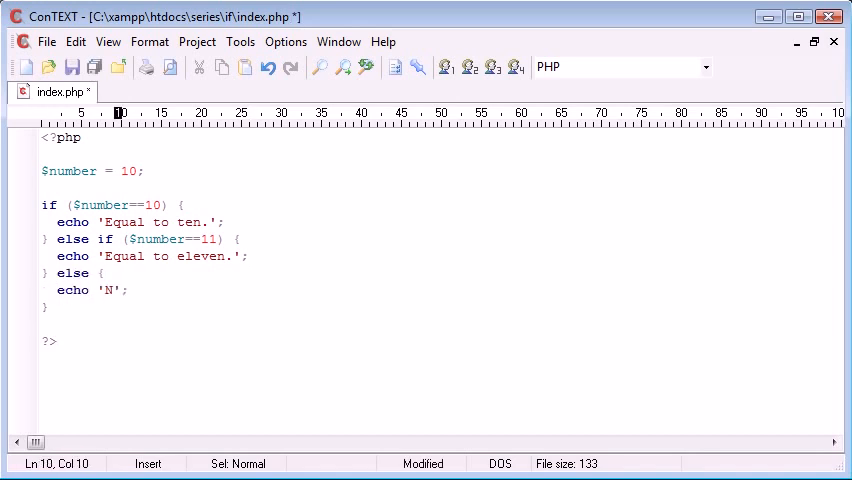
pyautogui.write('ot equal.')
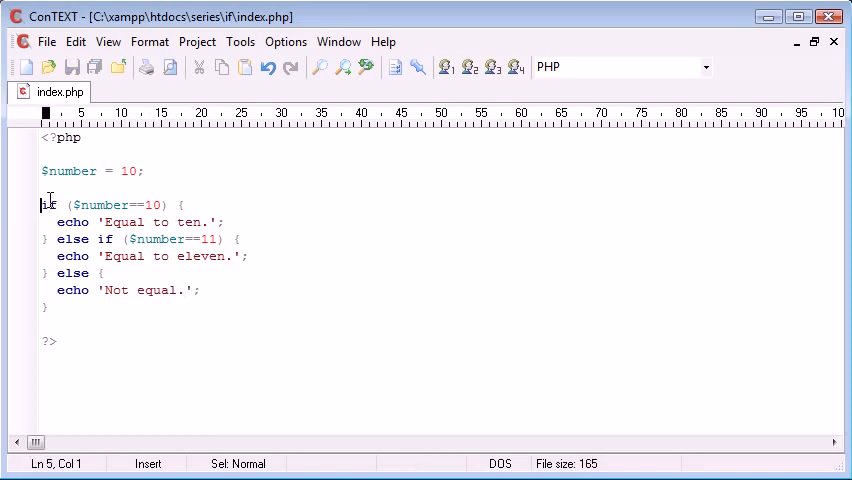
pyautogui.moveTo(42, 205); pyautogui.dragTo(168, 205)
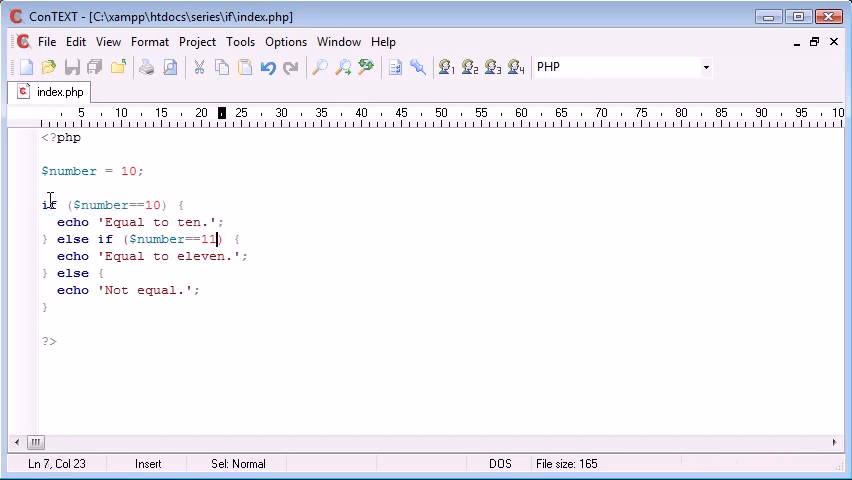
pyautogui.moveTo(56, 239); pyautogui.dragTo(237, 239)
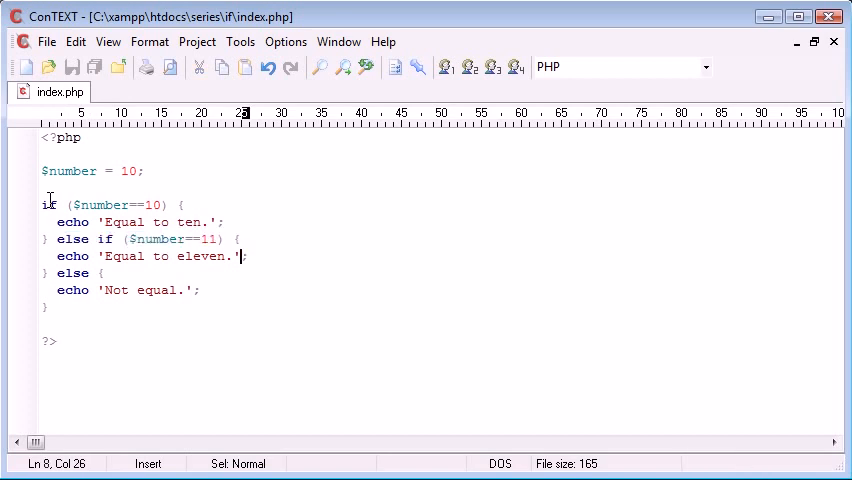
pyautogui.moveTo(57, 256); pyautogui.dragTo(245, 256)
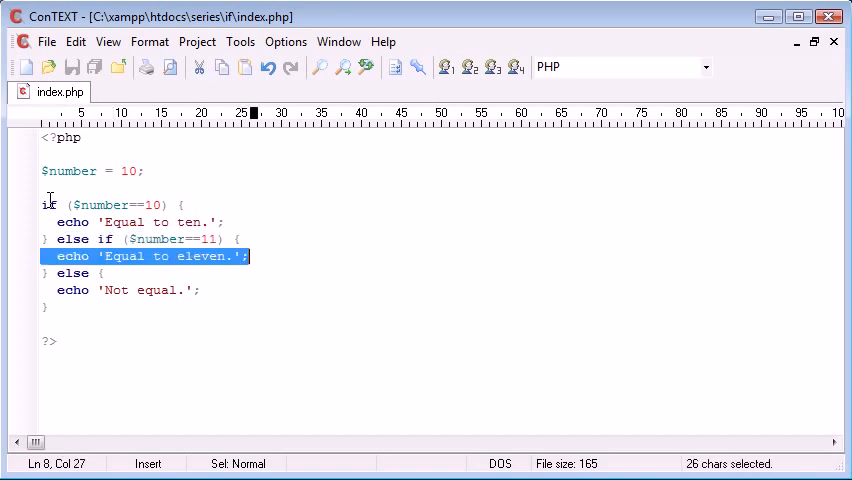
pyautogui.click(240, 205)
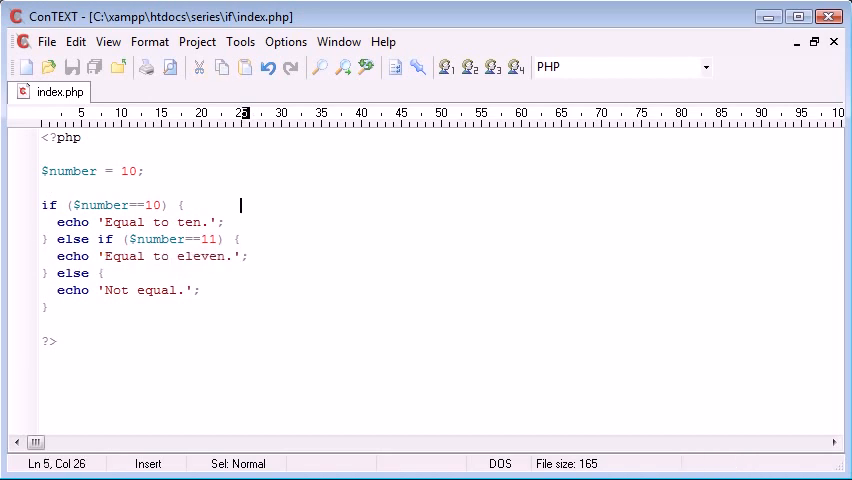
# - Change $number to 11, then to 12, saving index.php after each edit
pyautogui.write('11')
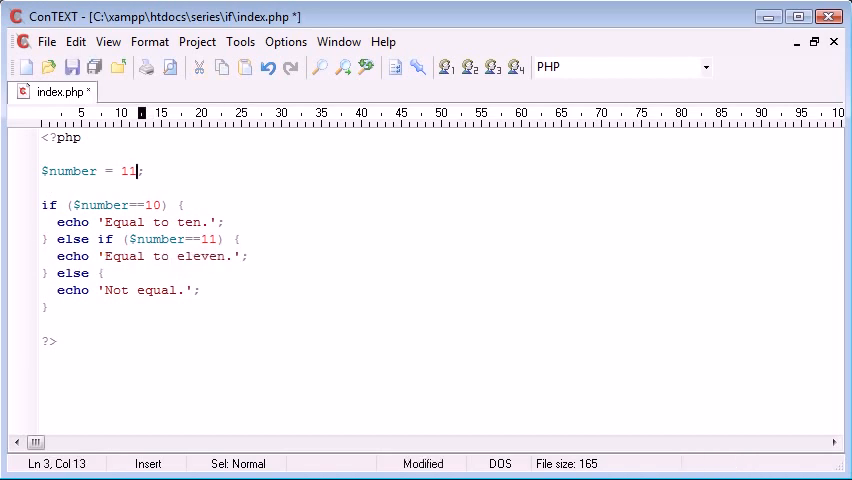
pyautogui.click(72, 67)
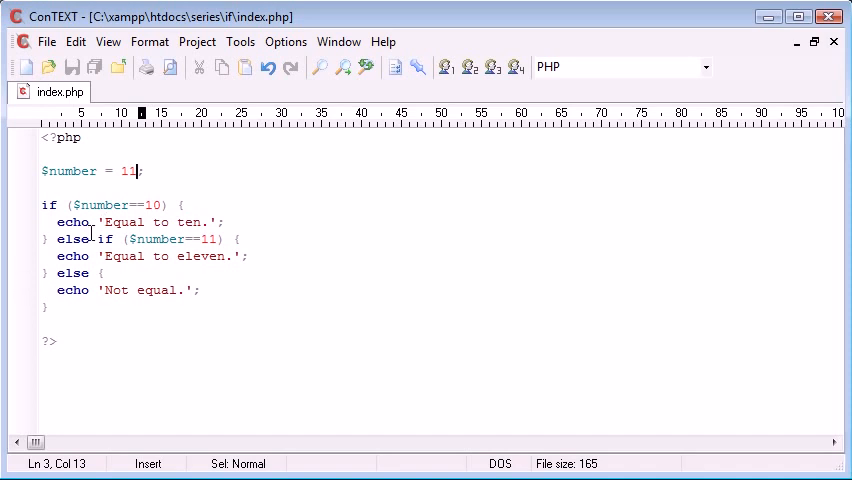
pyautogui.moveTo(95, 239); pyautogui.dragTo(160, 239)
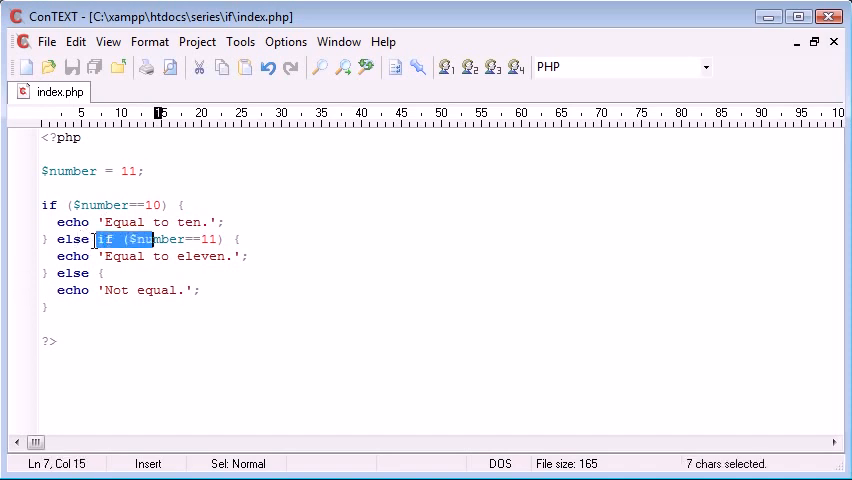
pyautogui.moveTo(95, 239); pyautogui.dragTo(228, 239)
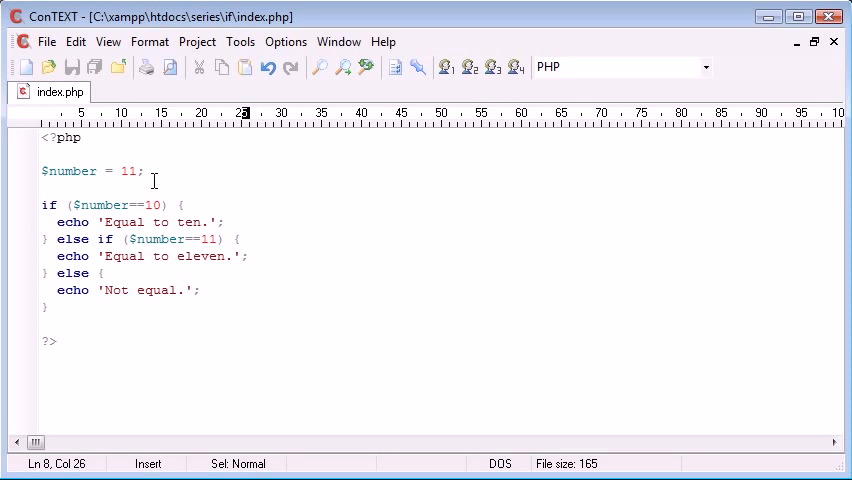
pyautogui.write('0')
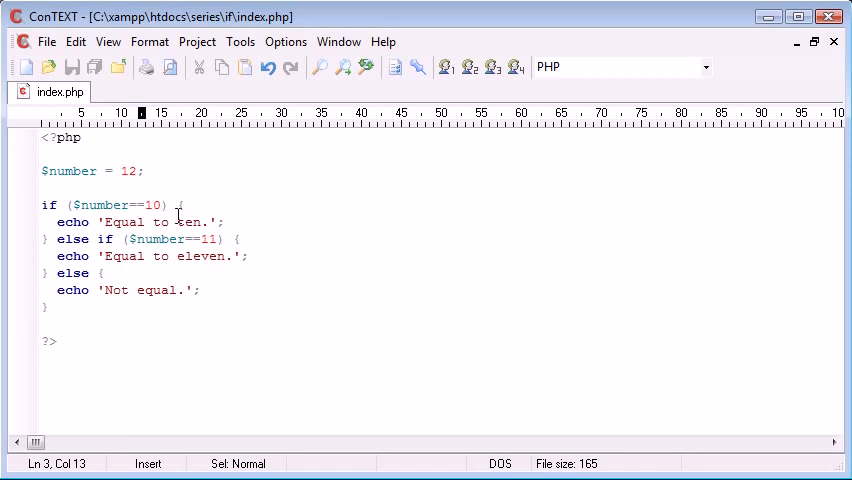
pyautogui.click(218, 238)
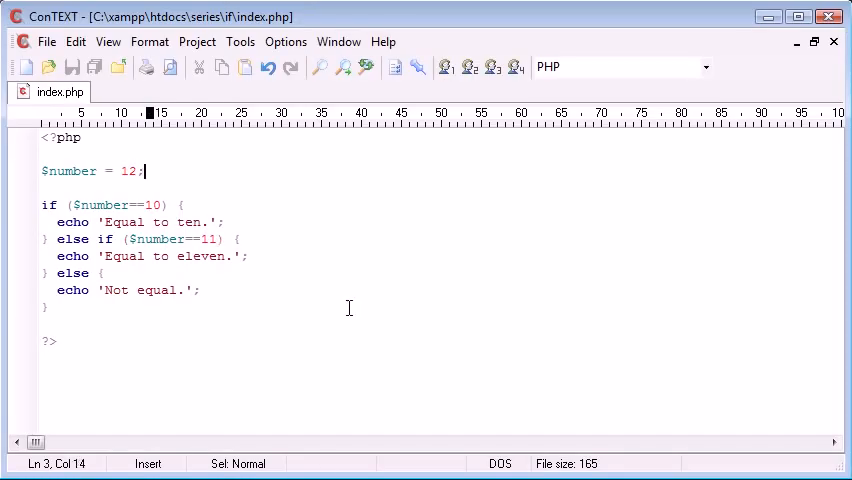
pyautogui.moveTo(340, 431)
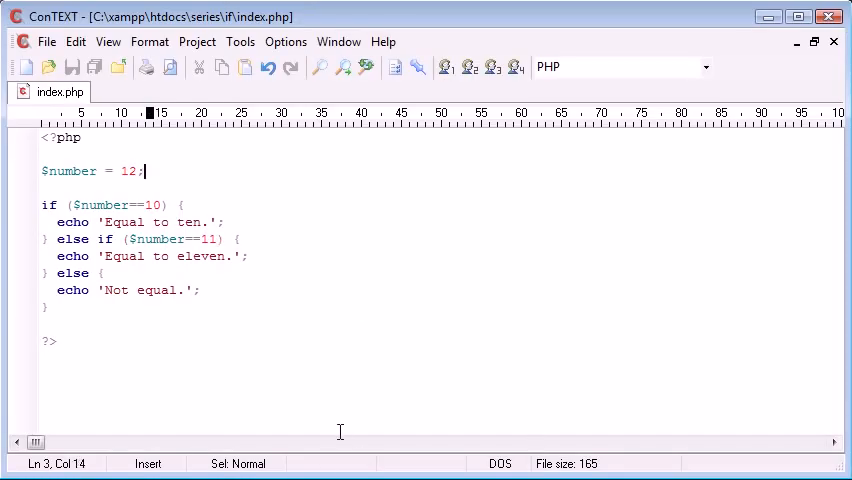